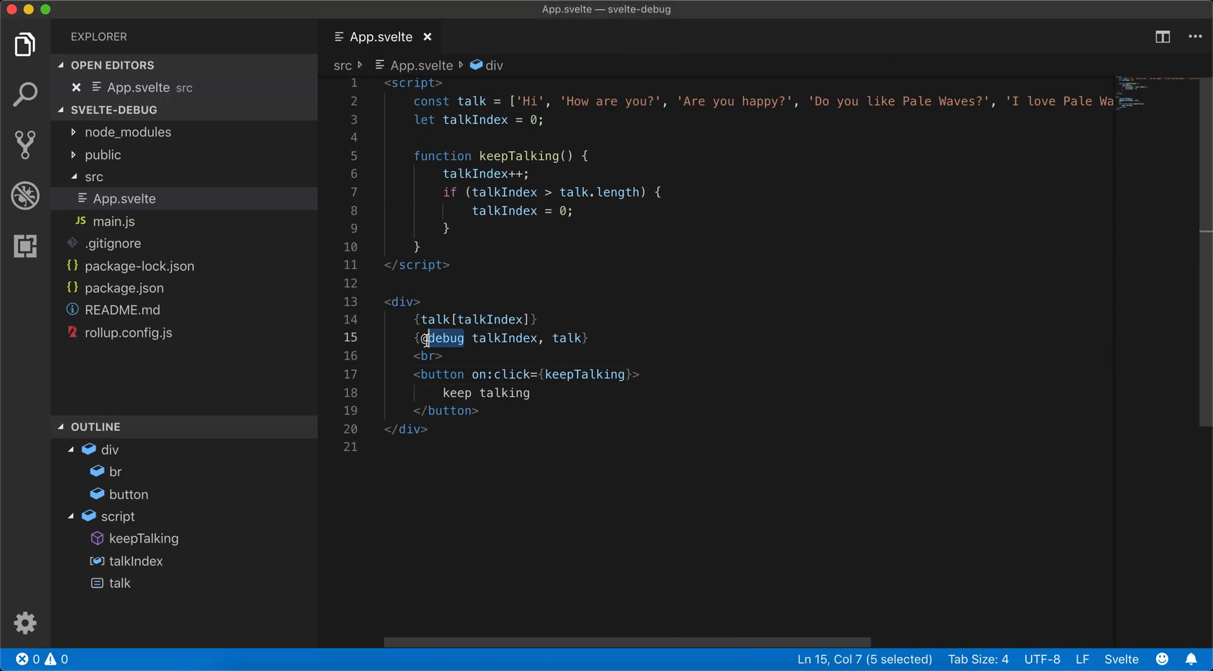
Write the debug tag in App.svelte listing talkIndex and talk after reviewing the reset condition.
click(592, 337)
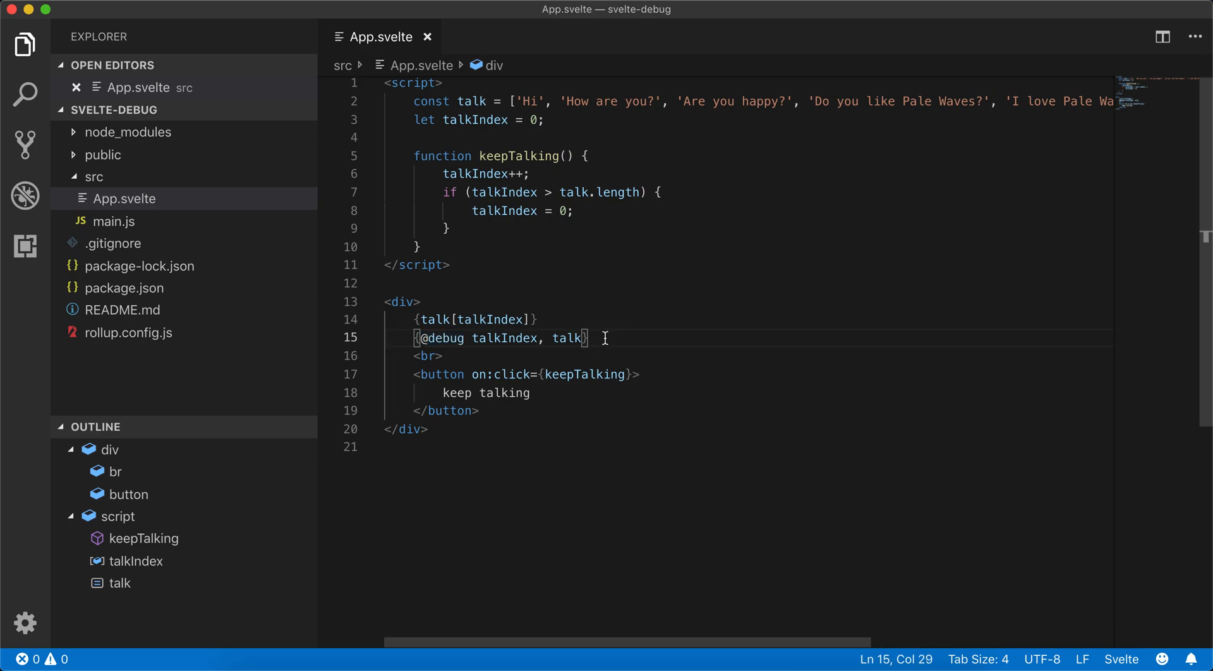
mouse_move(443, 91)
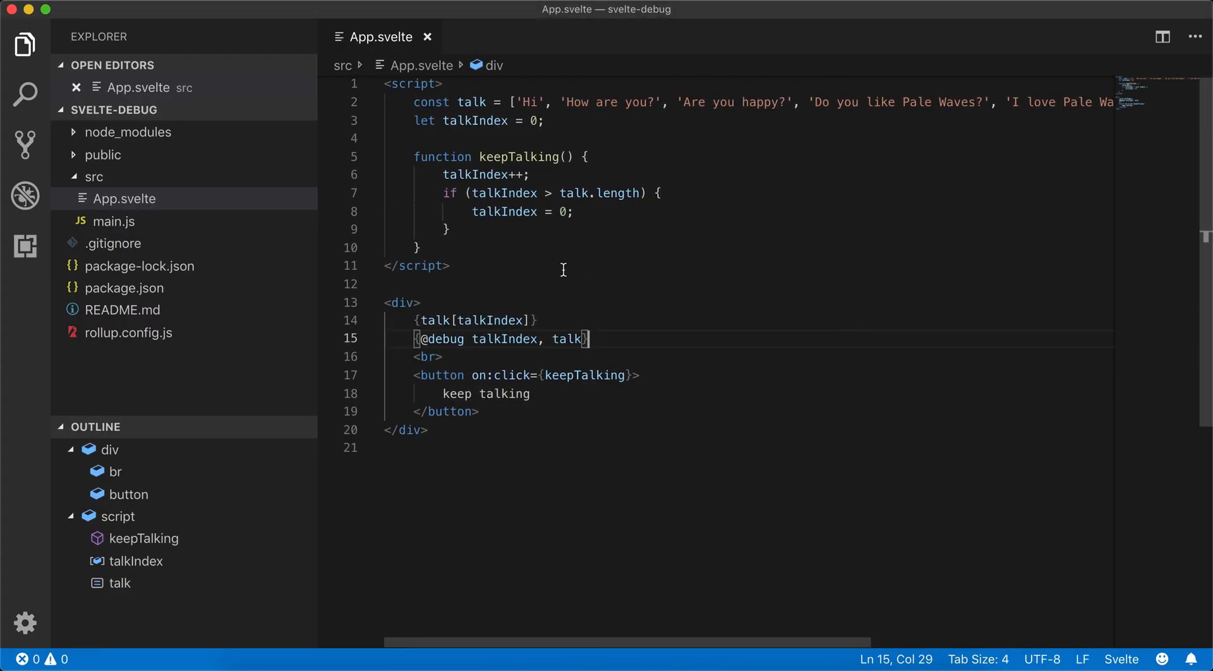
double_click(515, 174)
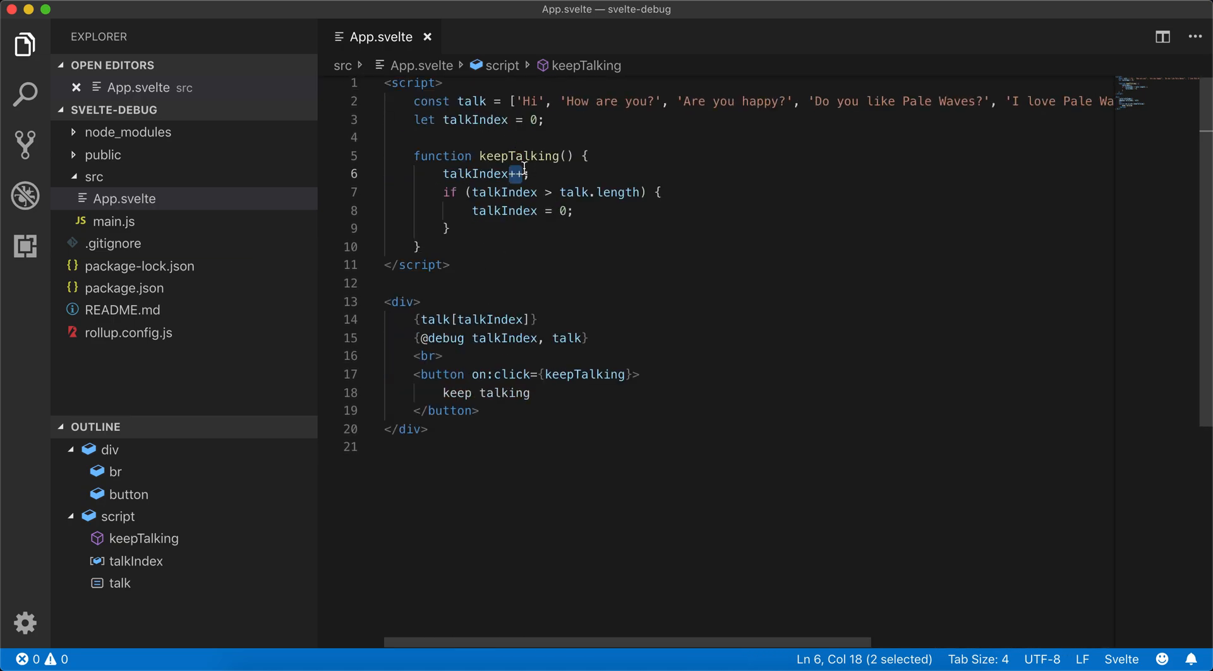
double_click(504, 192)
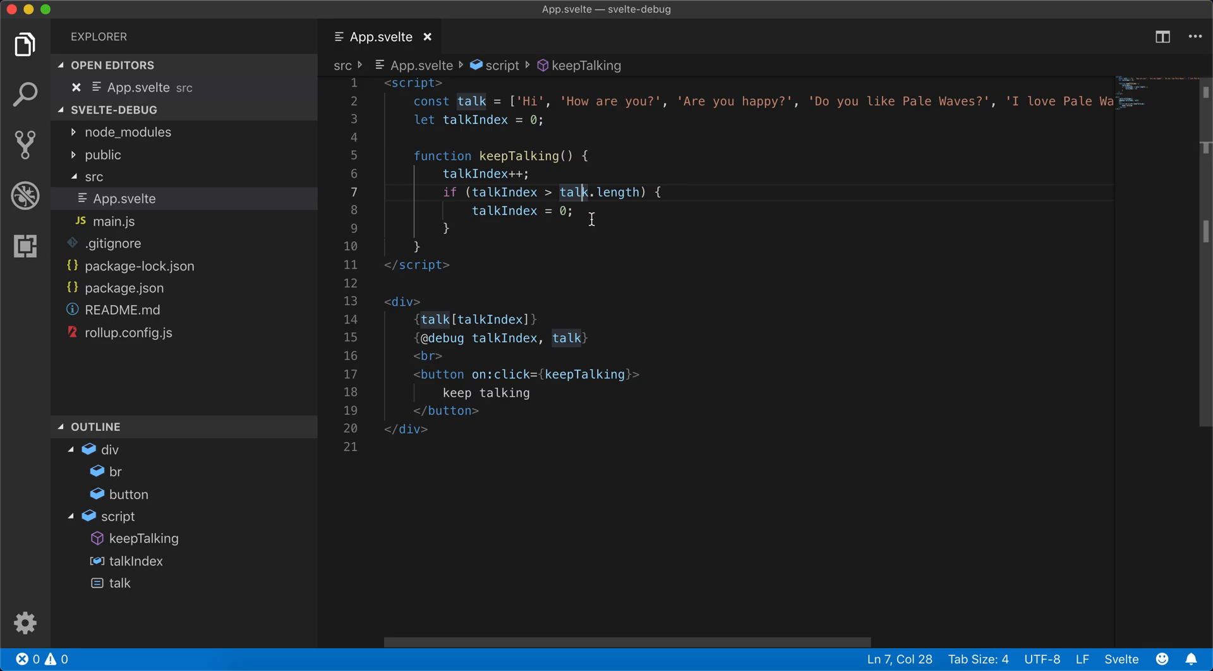
mouse_move(523, 346)
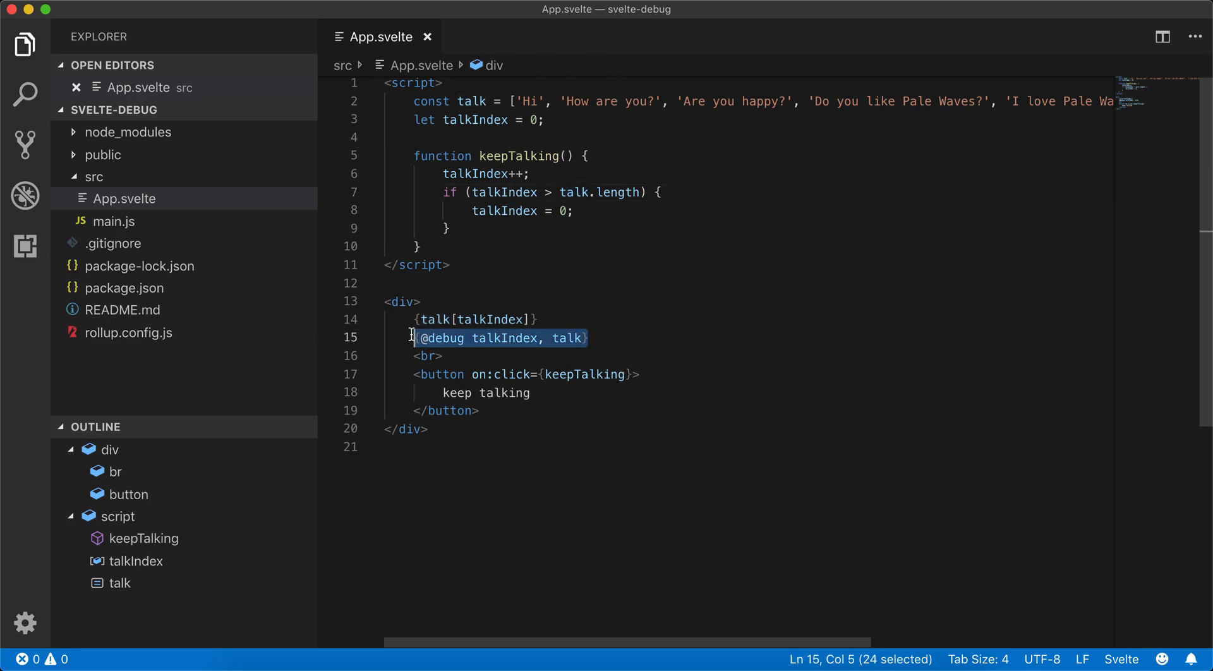
text({@debug)
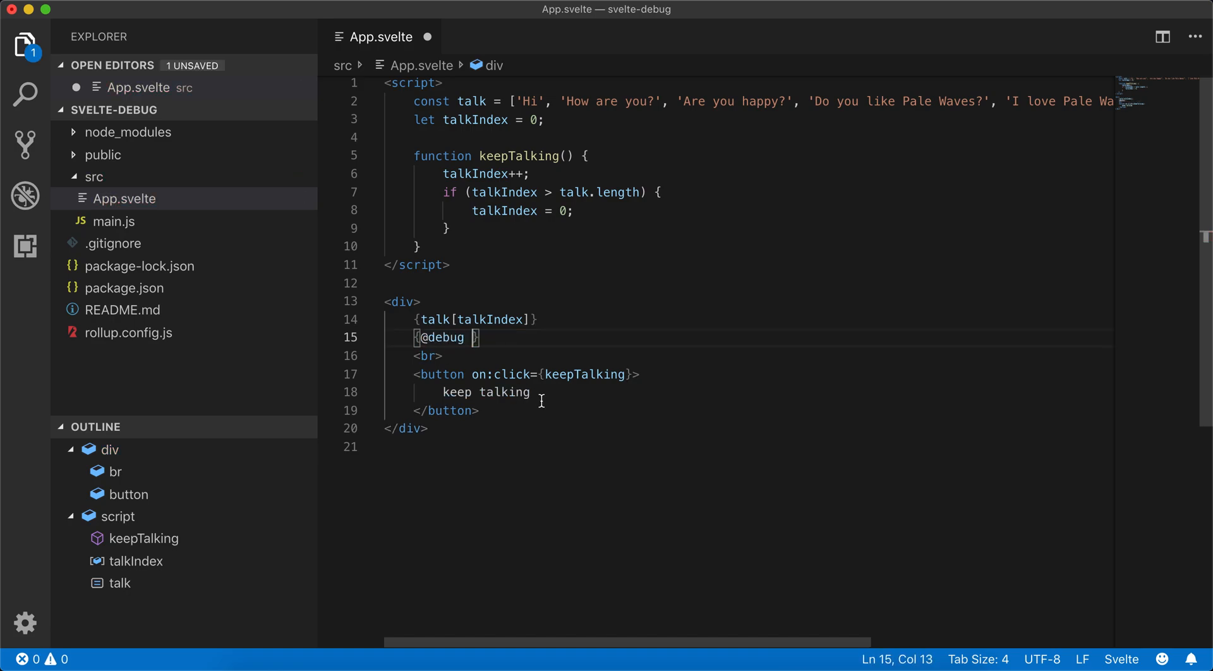
mouse_move(485, 192)
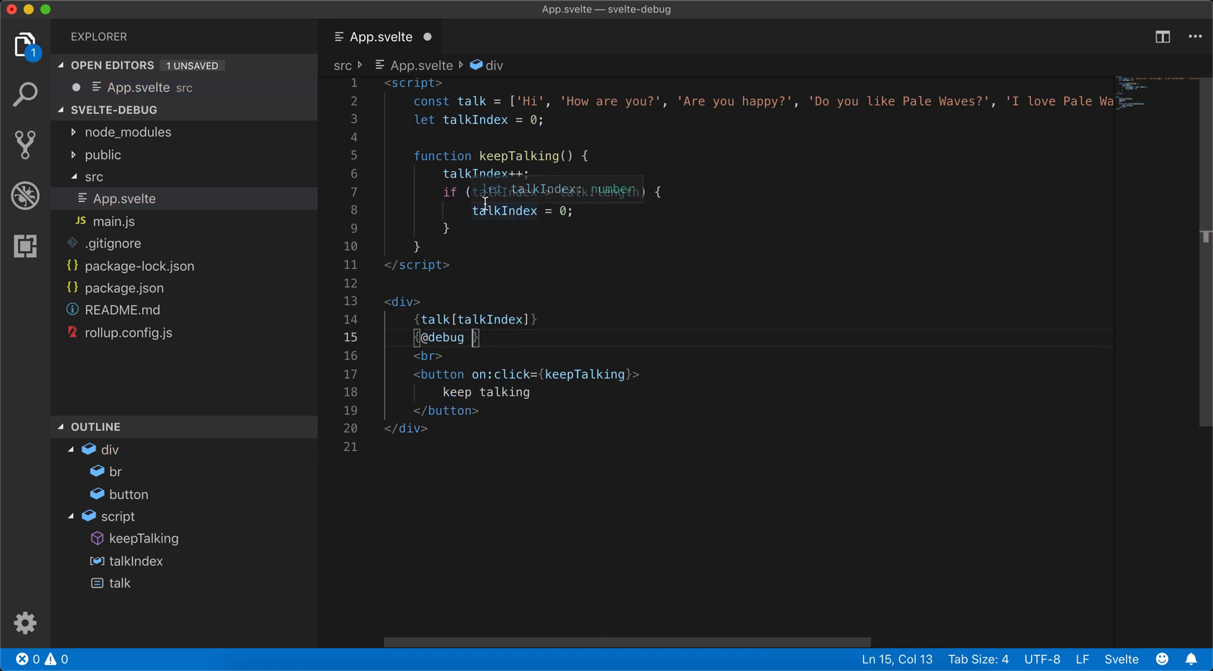
text(talkIndex)
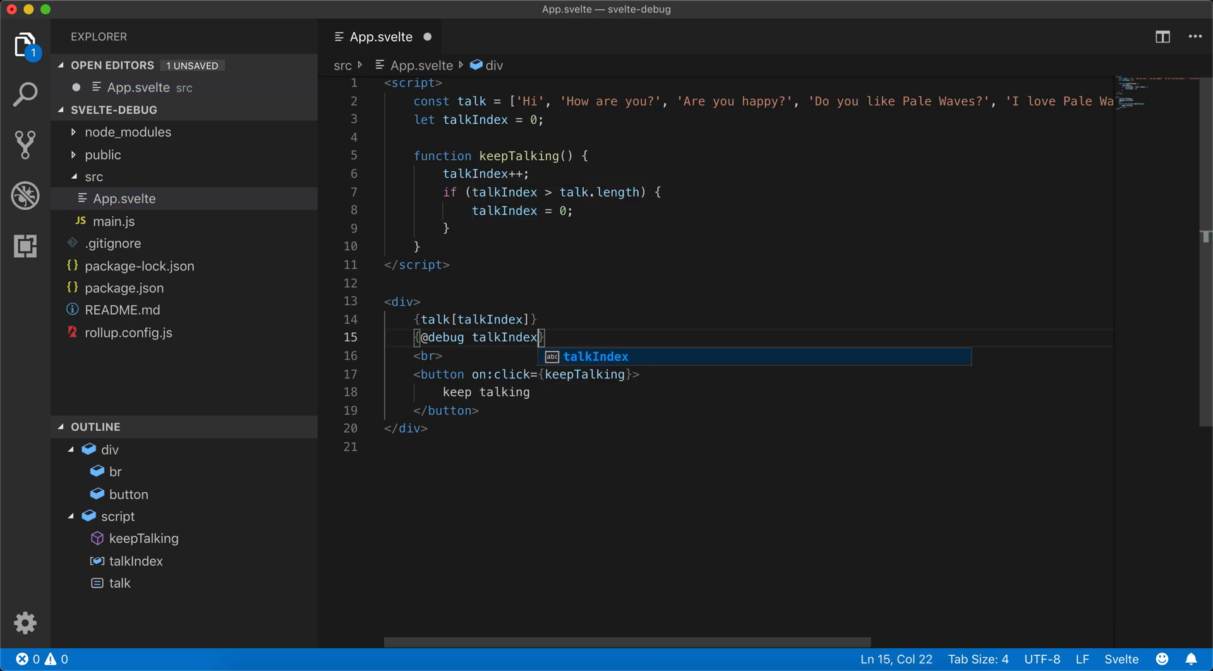
text(, talk.length)
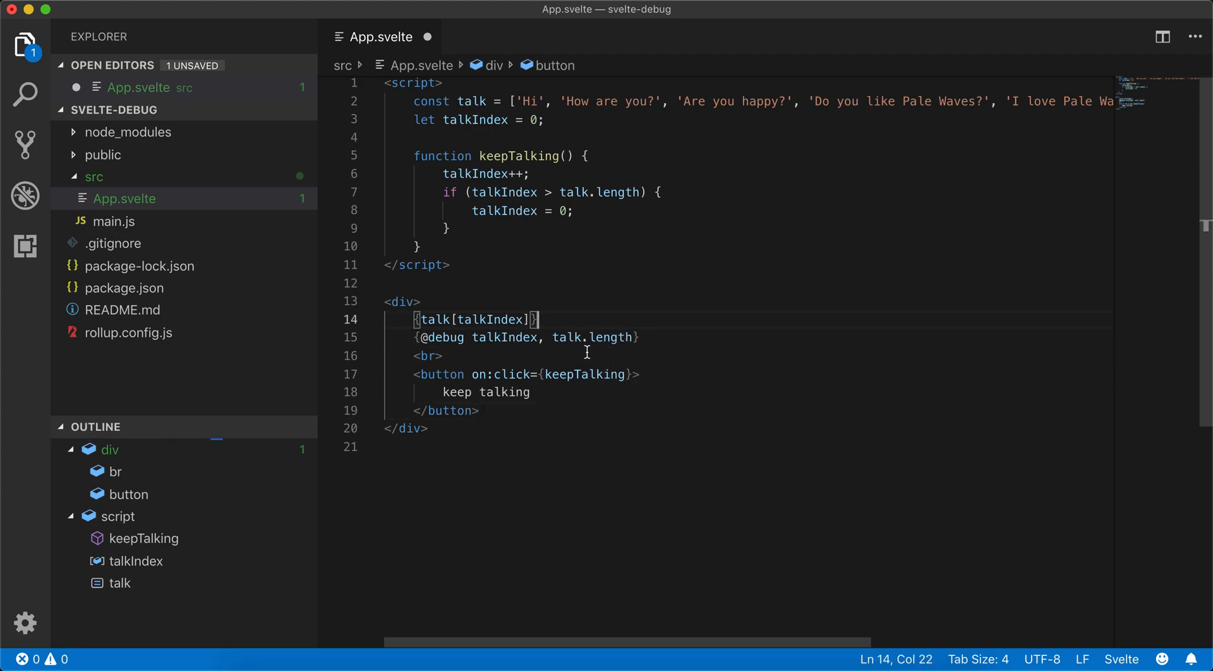
mouse_move(565, 336)
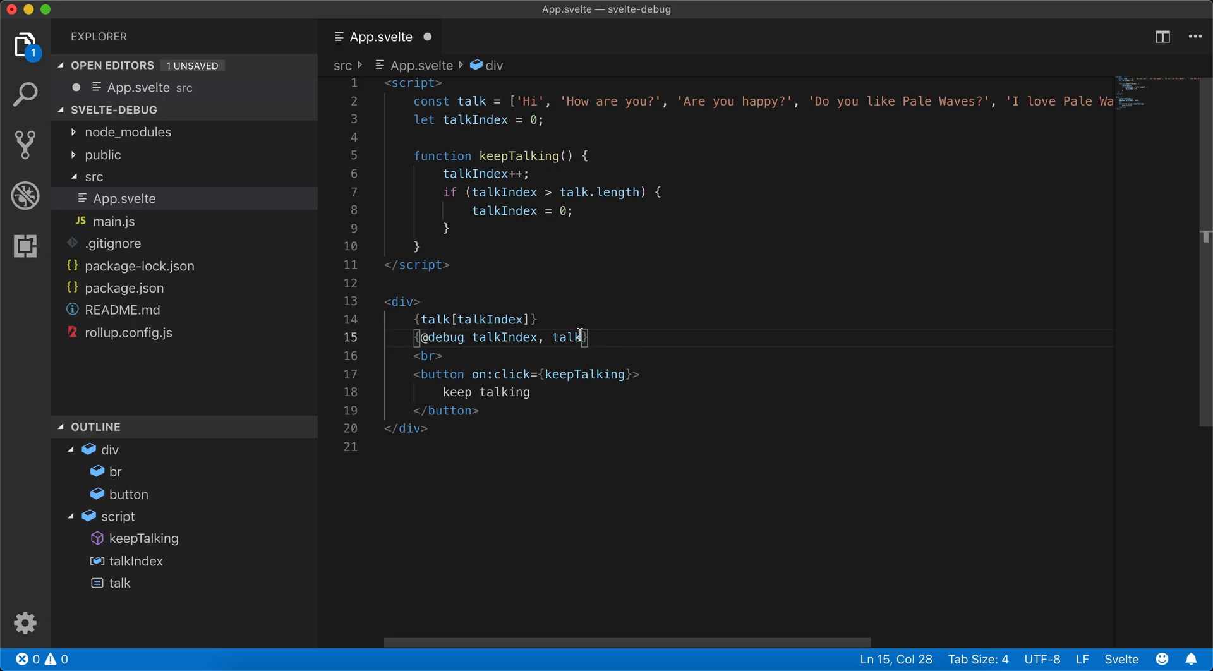
double_click(567, 337)
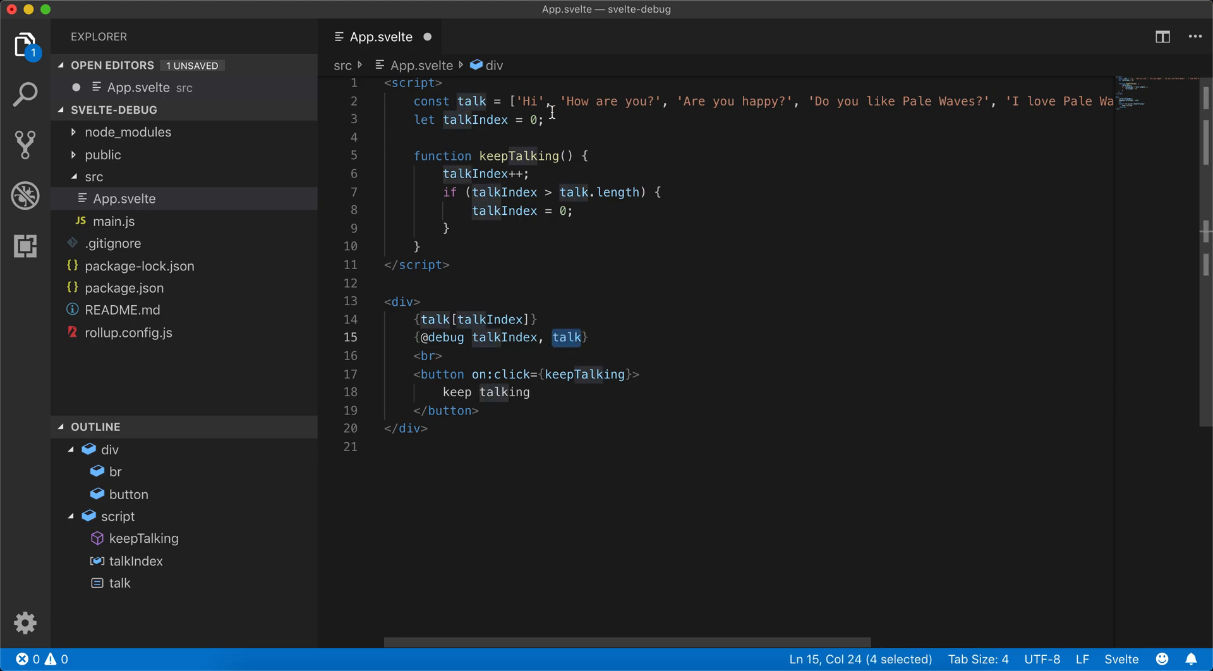
mouse_move(579, 350)
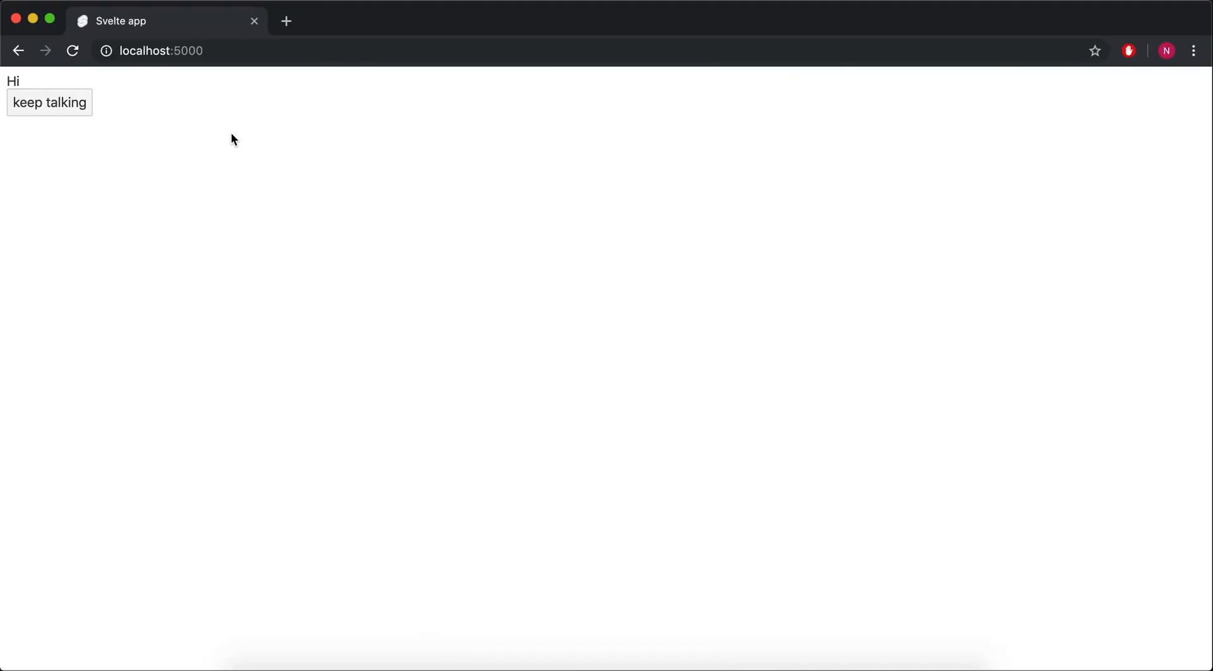
Advance the app twice with keep talking and expand the logged debug object in the console.
click(49, 103)
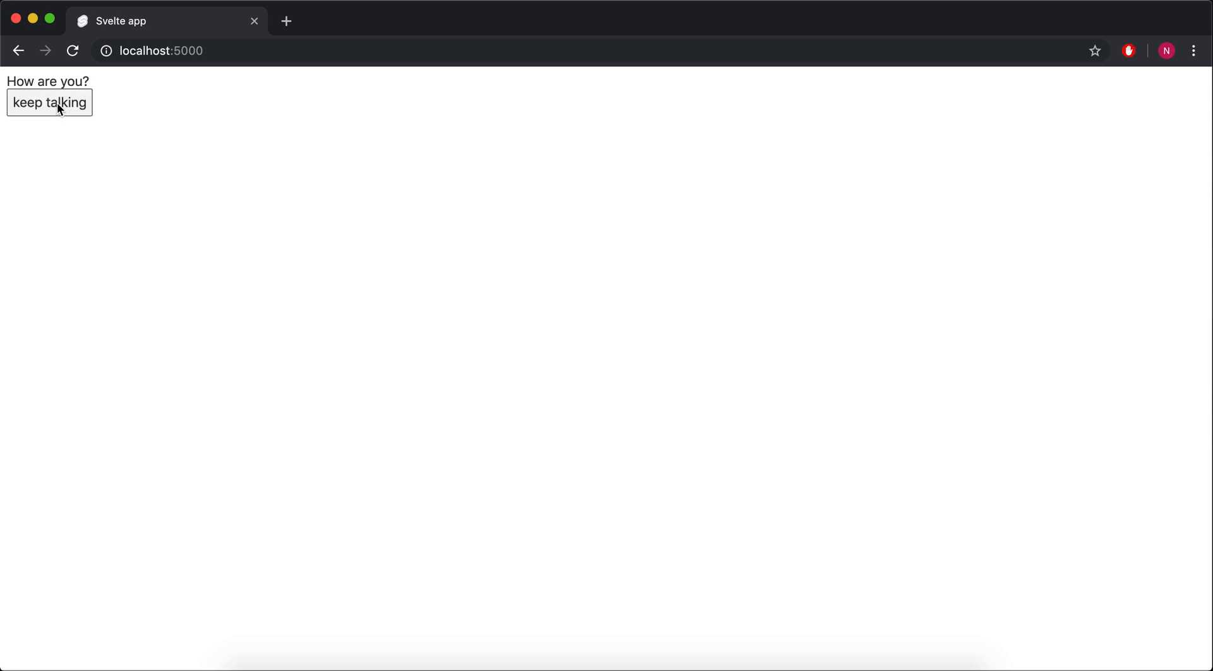
click(49, 103)
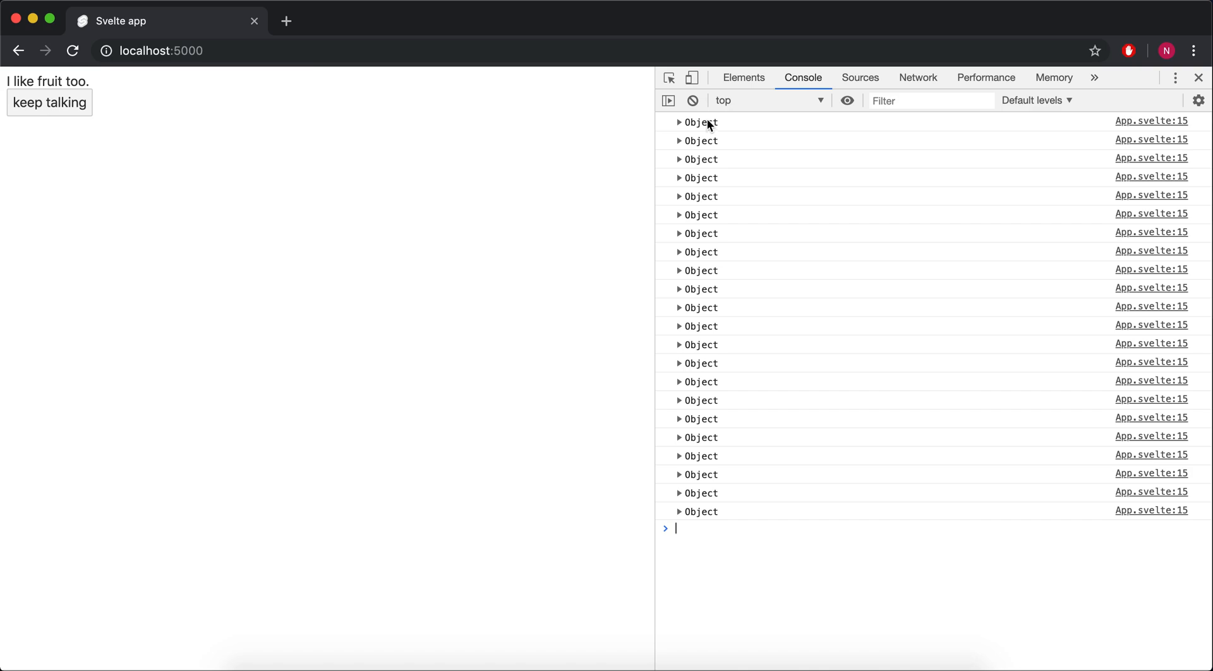
click(681, 511)
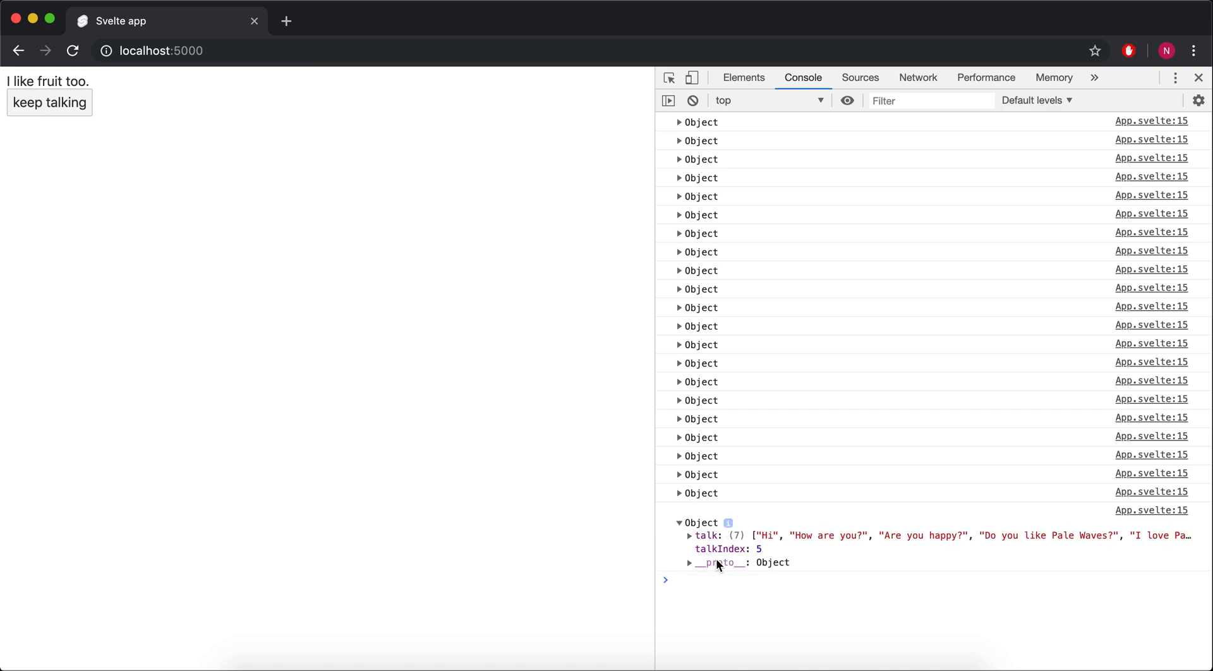
mouse_move(836, 549)
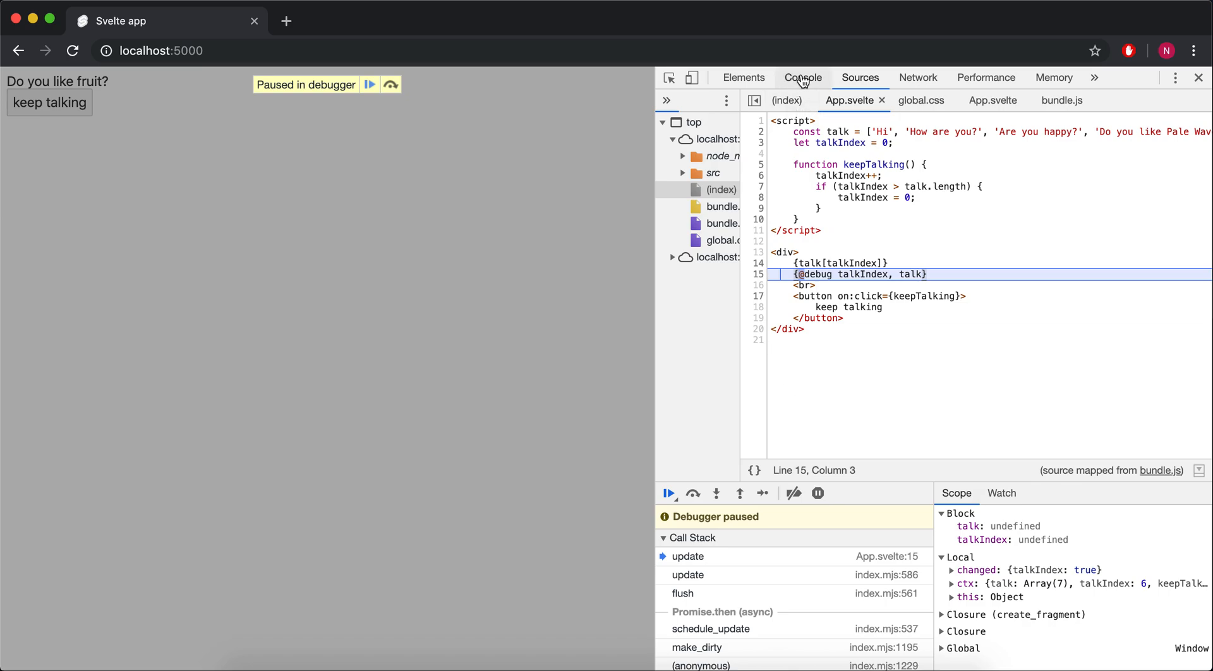
Expand the logged object with talkIndex 6, resume, and watch talkIndex reach 7 in the console.
click(802, 77)
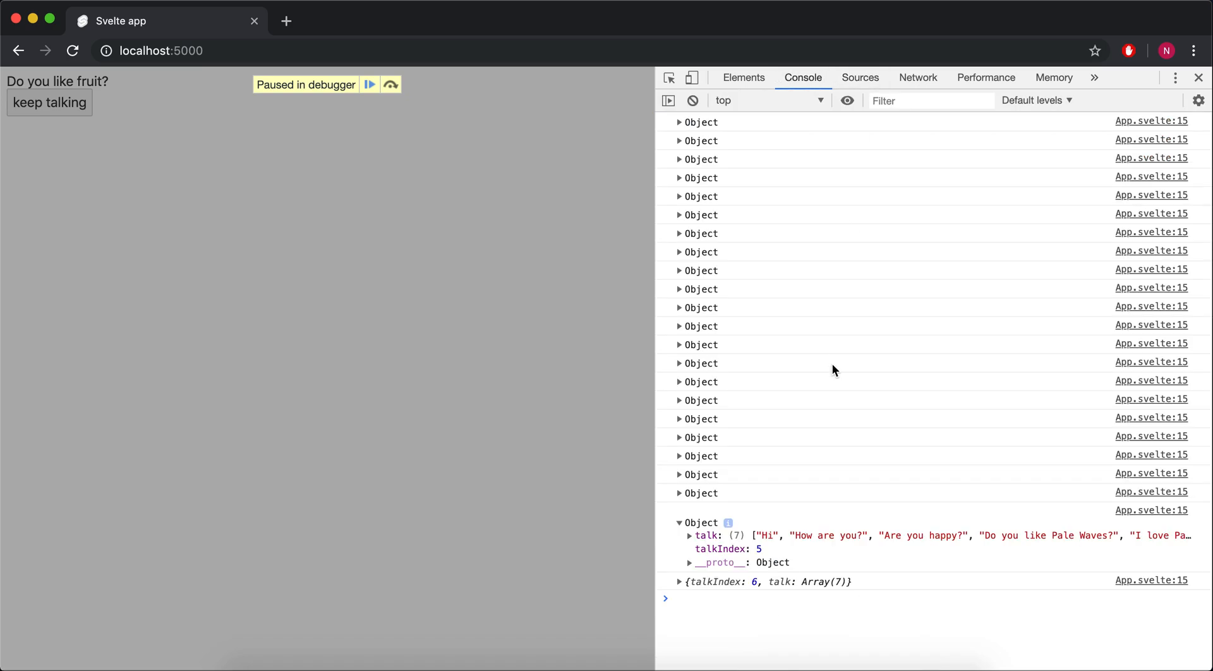
mouse_move(114, 142)
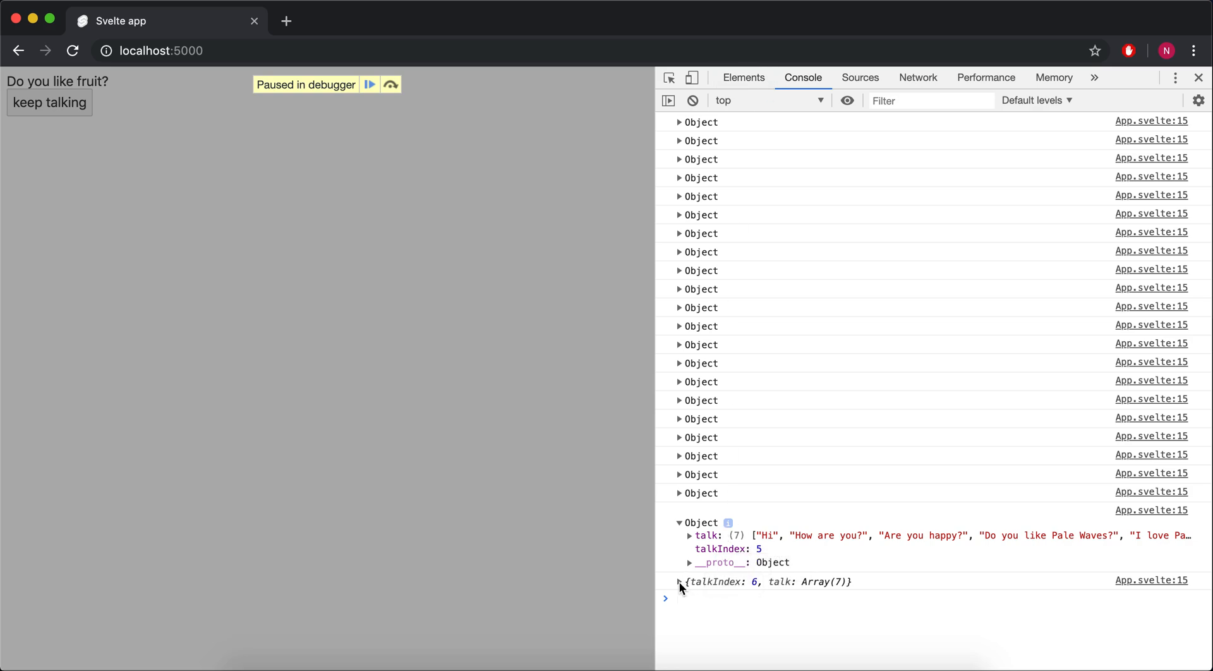
click(680, 581)
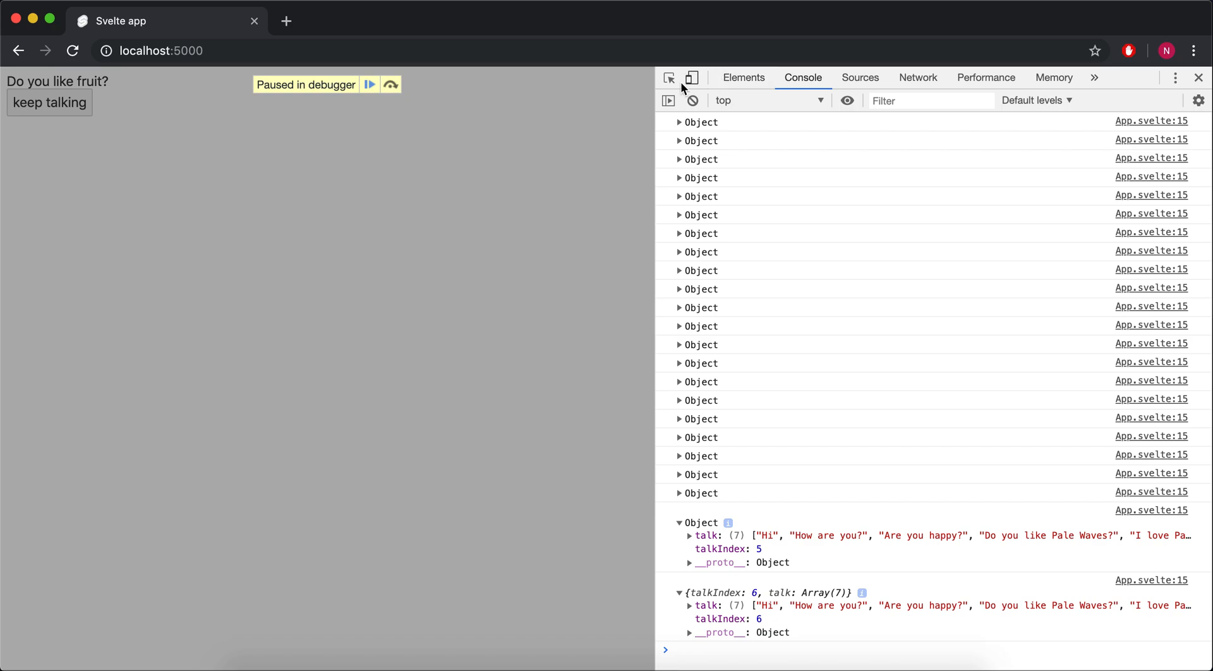
click(370, 84)
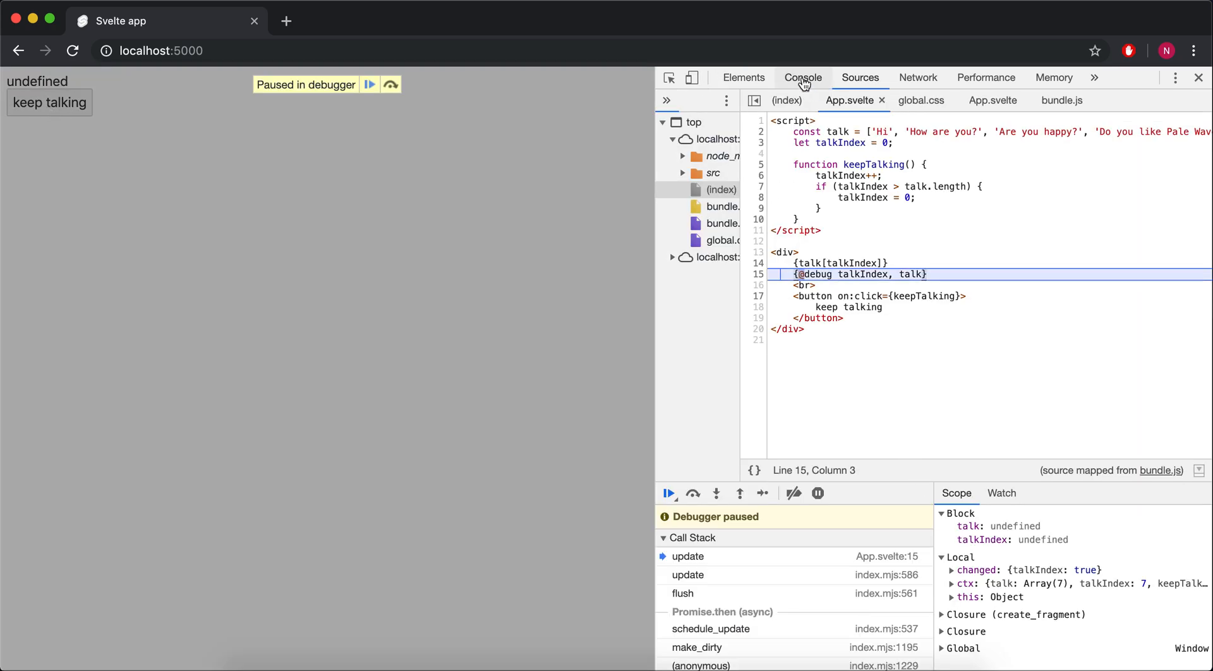
click(803, 77)
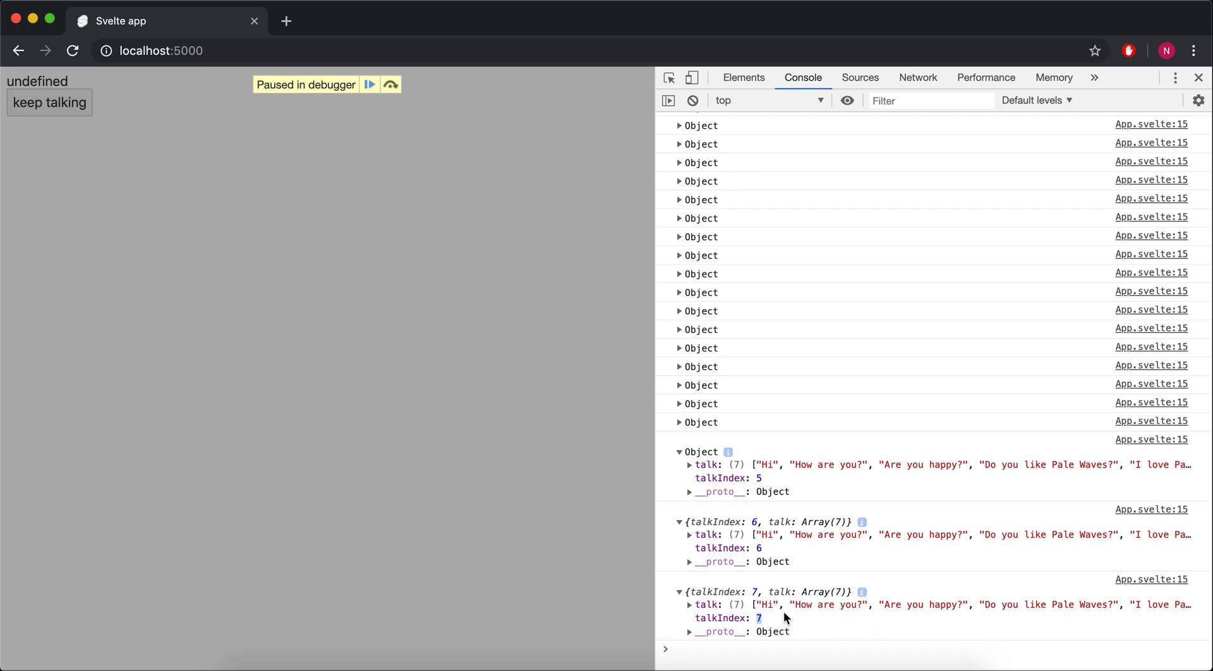
mouse_move(1106, 641)
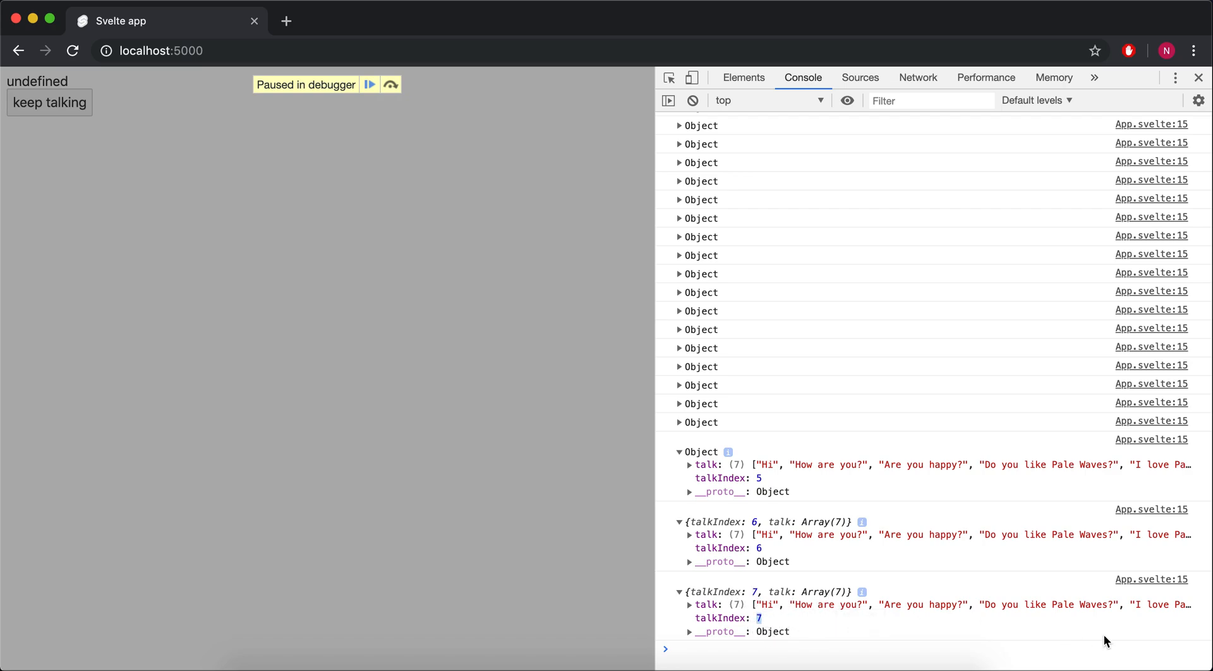
mouse_move(893, 607)
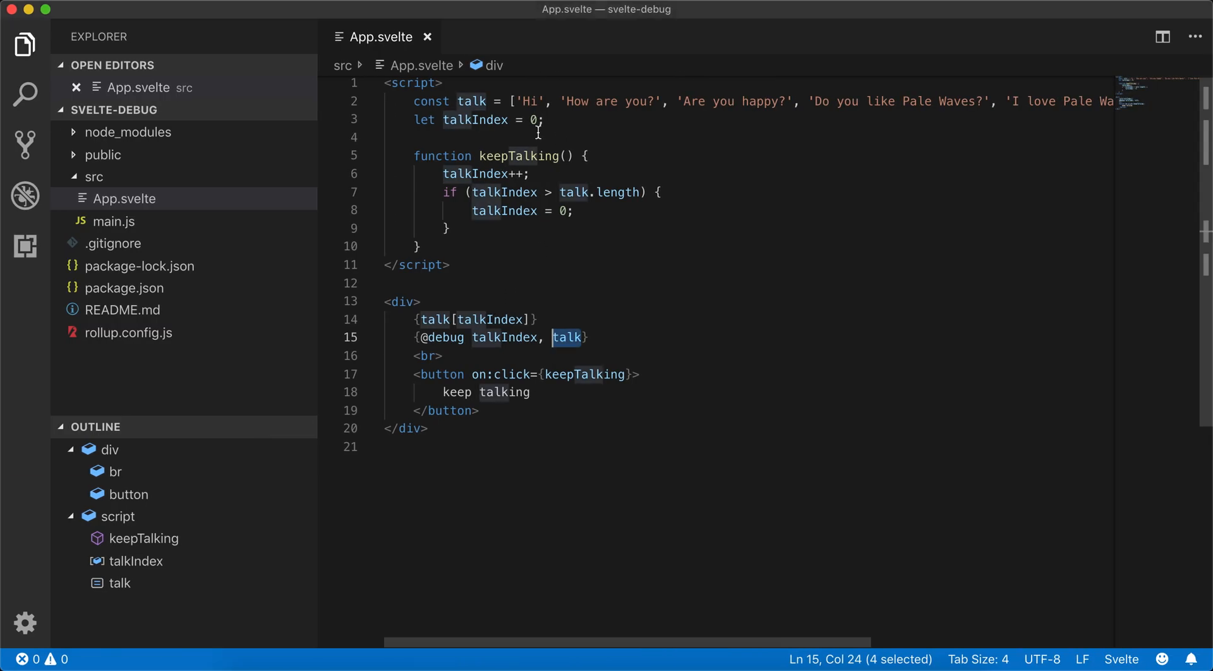
mouse_move(526, 173)
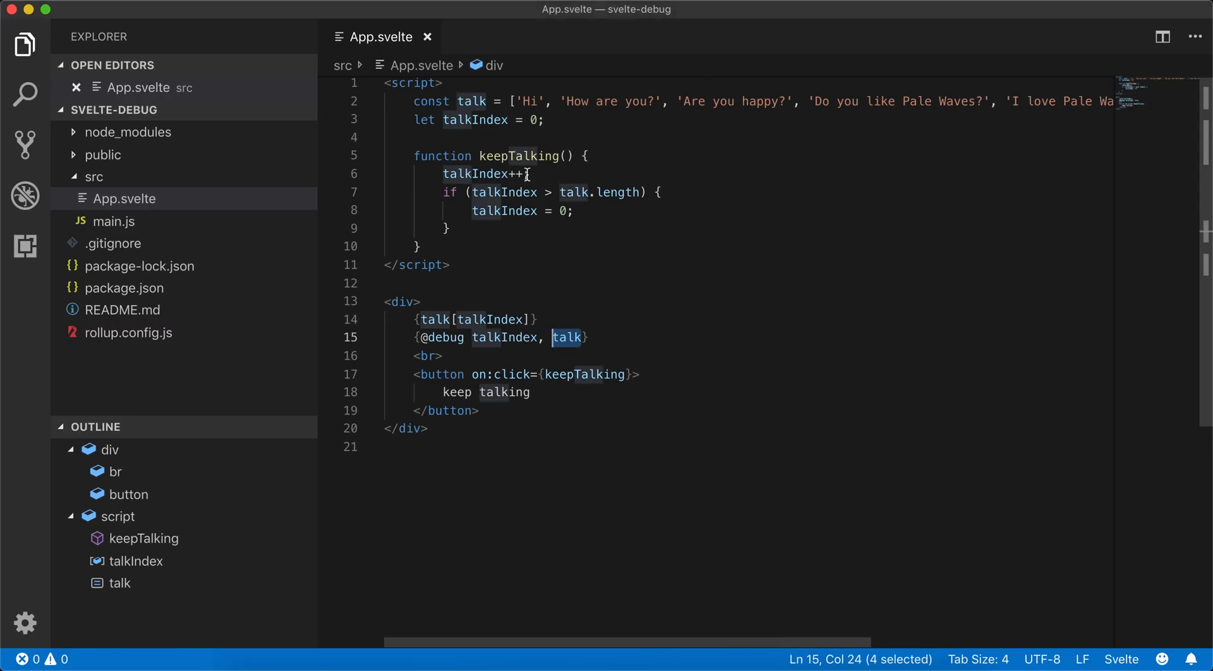
Change the keepTalking reset condition to talkIndex >= talk.length.
text(=)
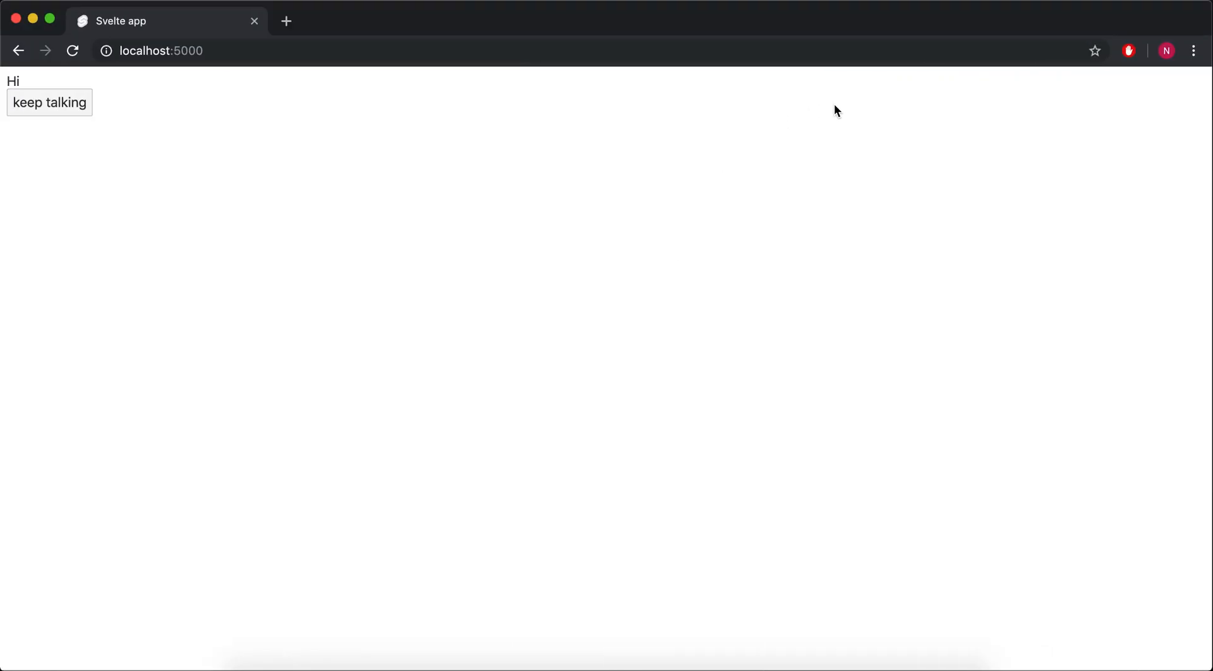
key(F12)
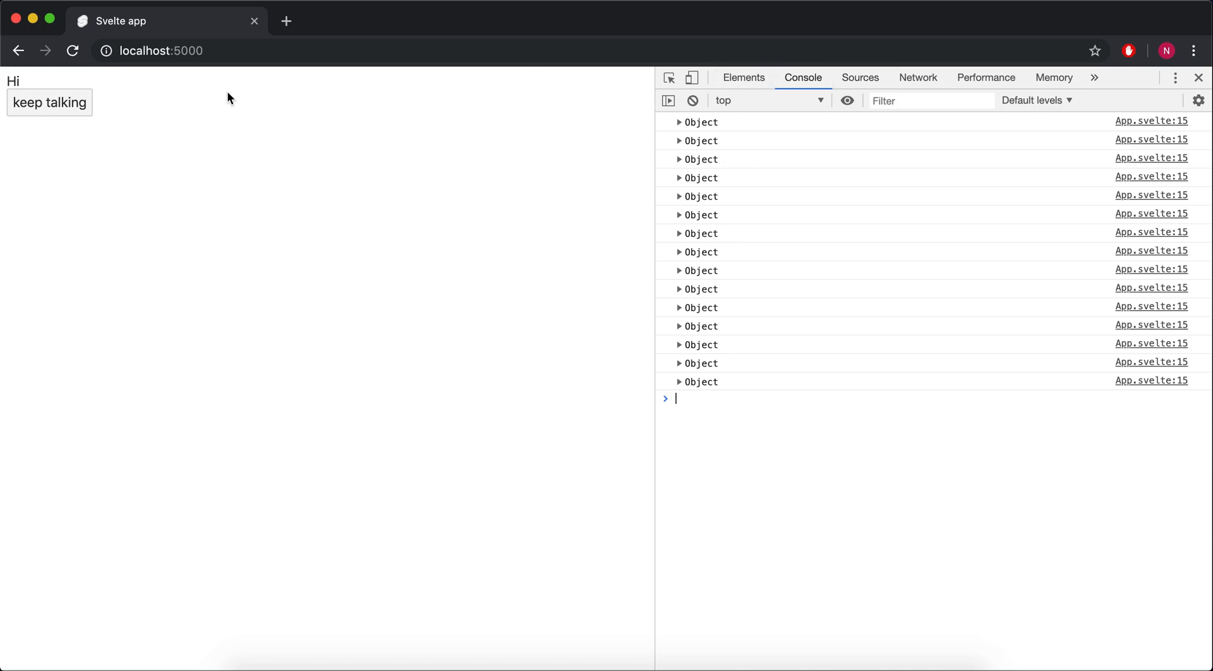
click(49, 102)
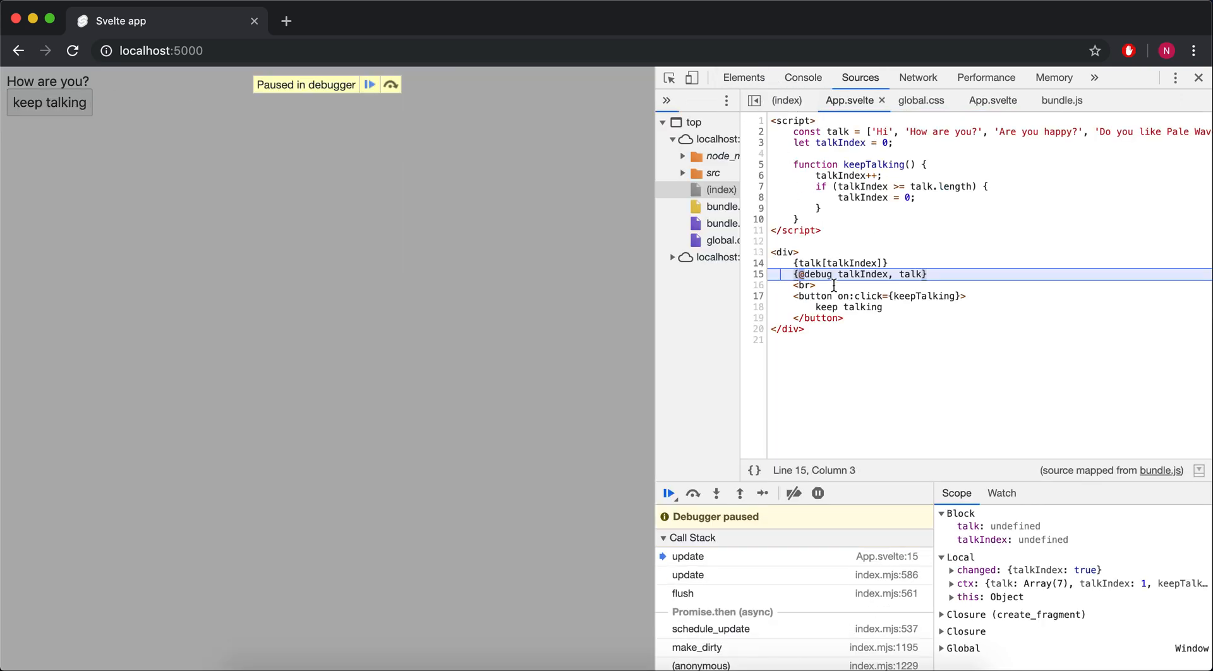